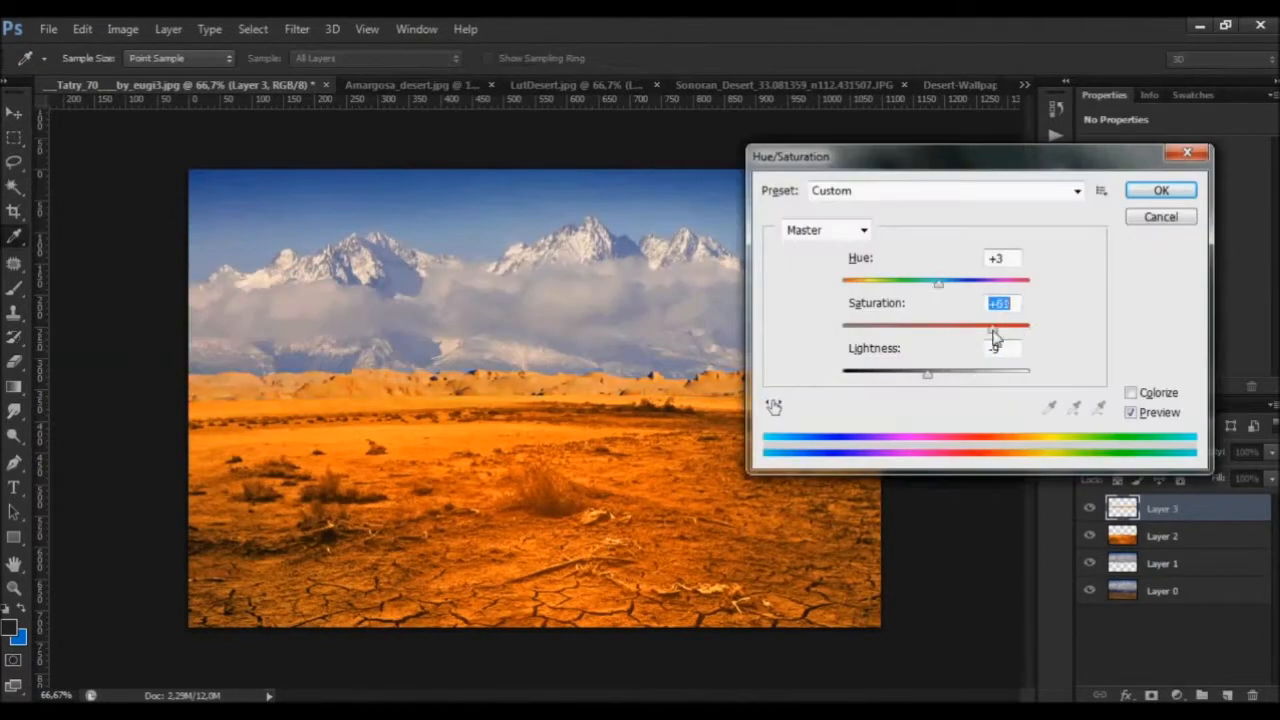
Boost Layer 3's saturation with Hue/Saturation and erase its mountain edge with the Background Eraser
click(1160, 190)
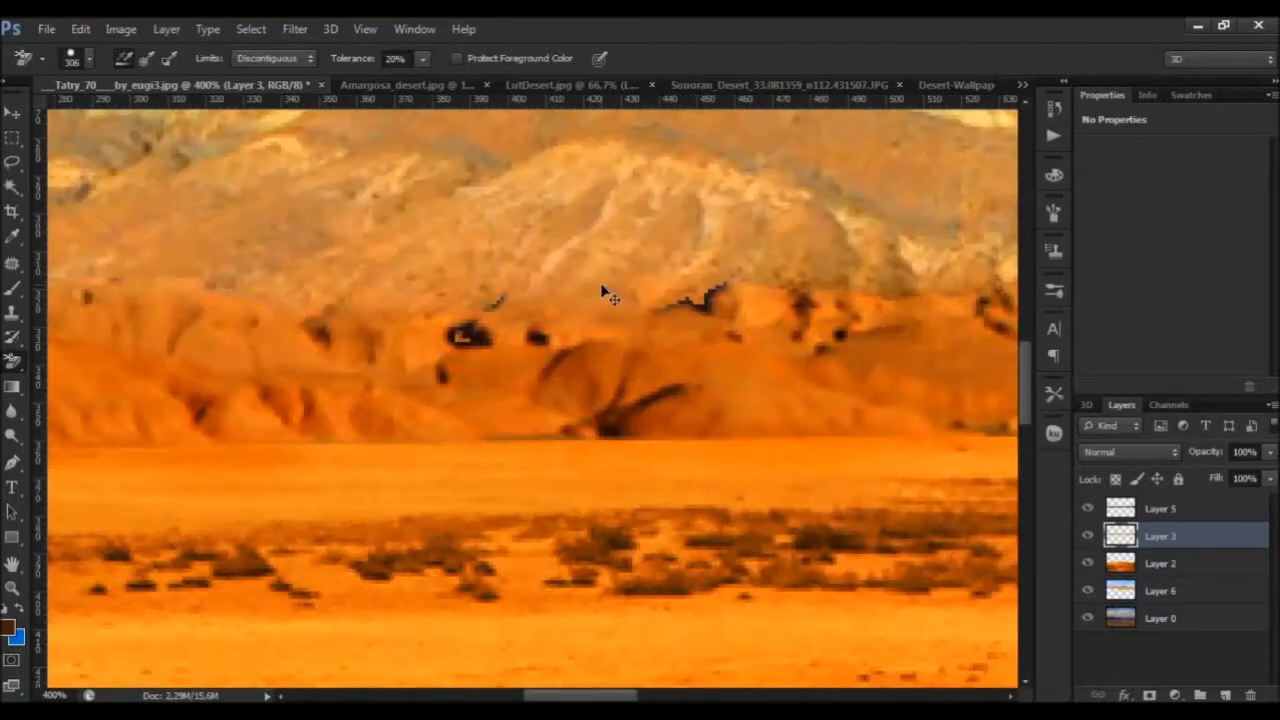
Place the dead tree, lower its Lightness, paint its shadow, and add the sky with adjusted Hue
click(795, 84)
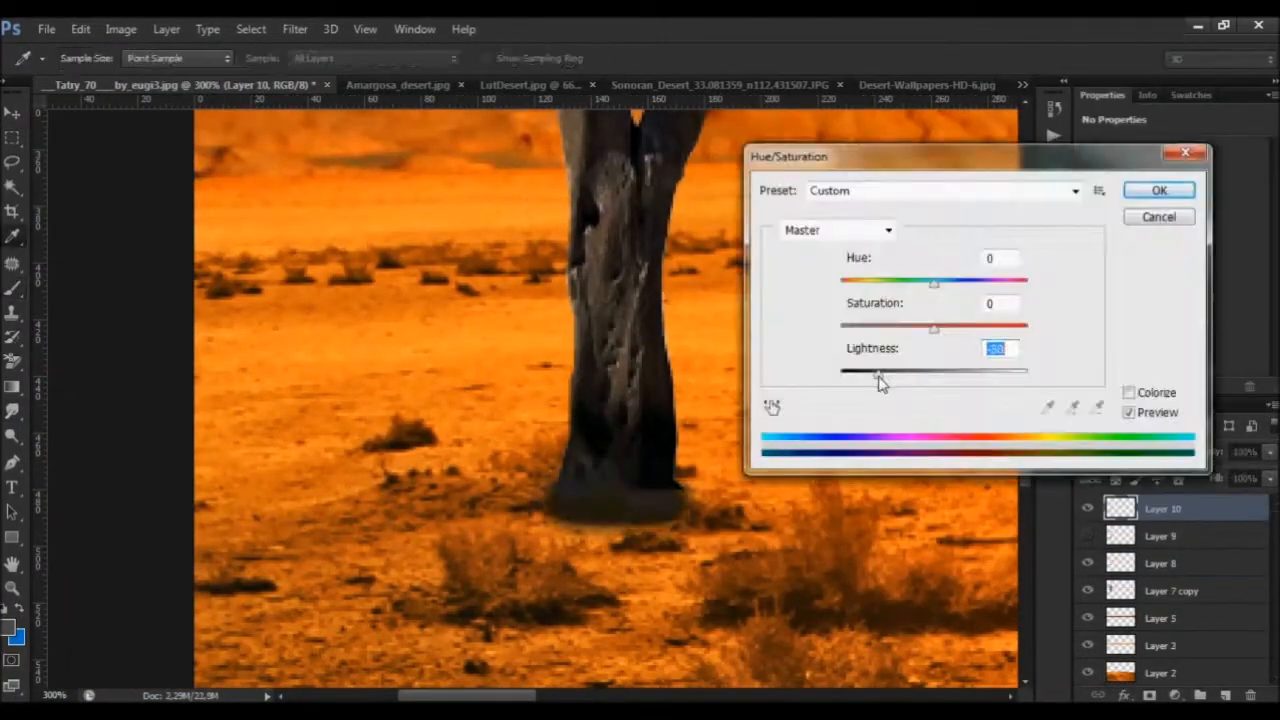
click(1159, 190)
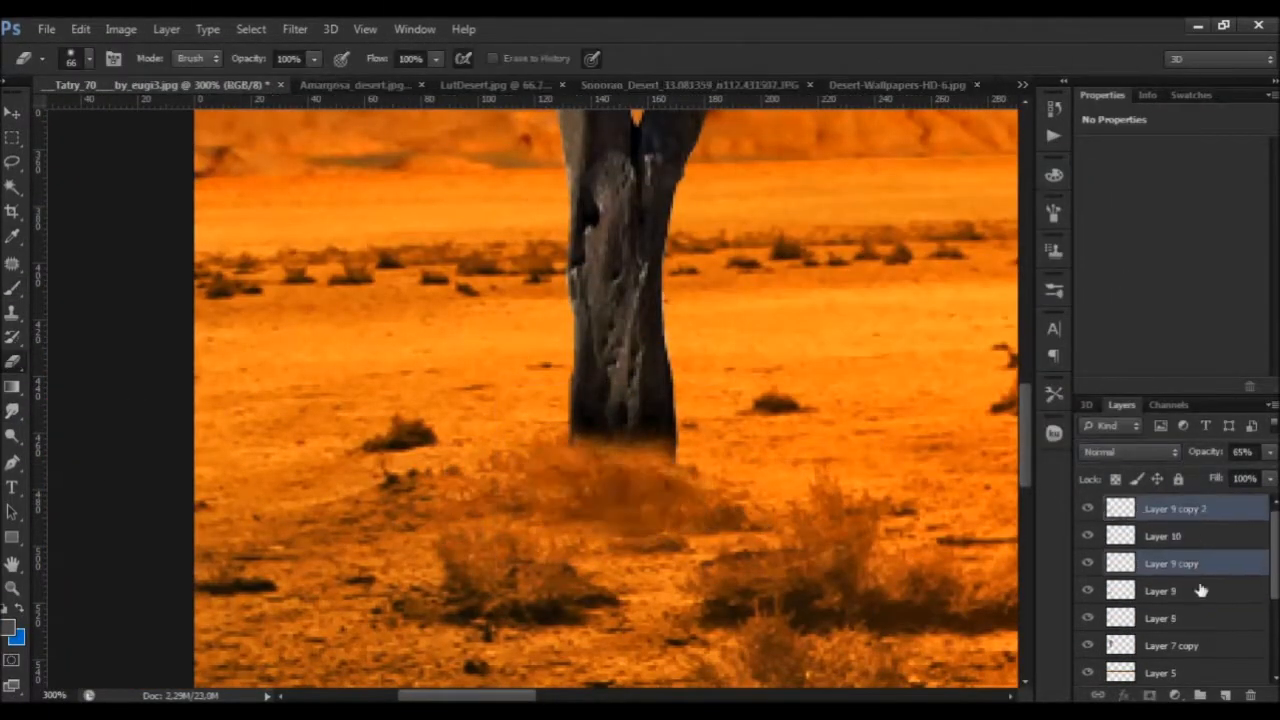
click(1128, 452)
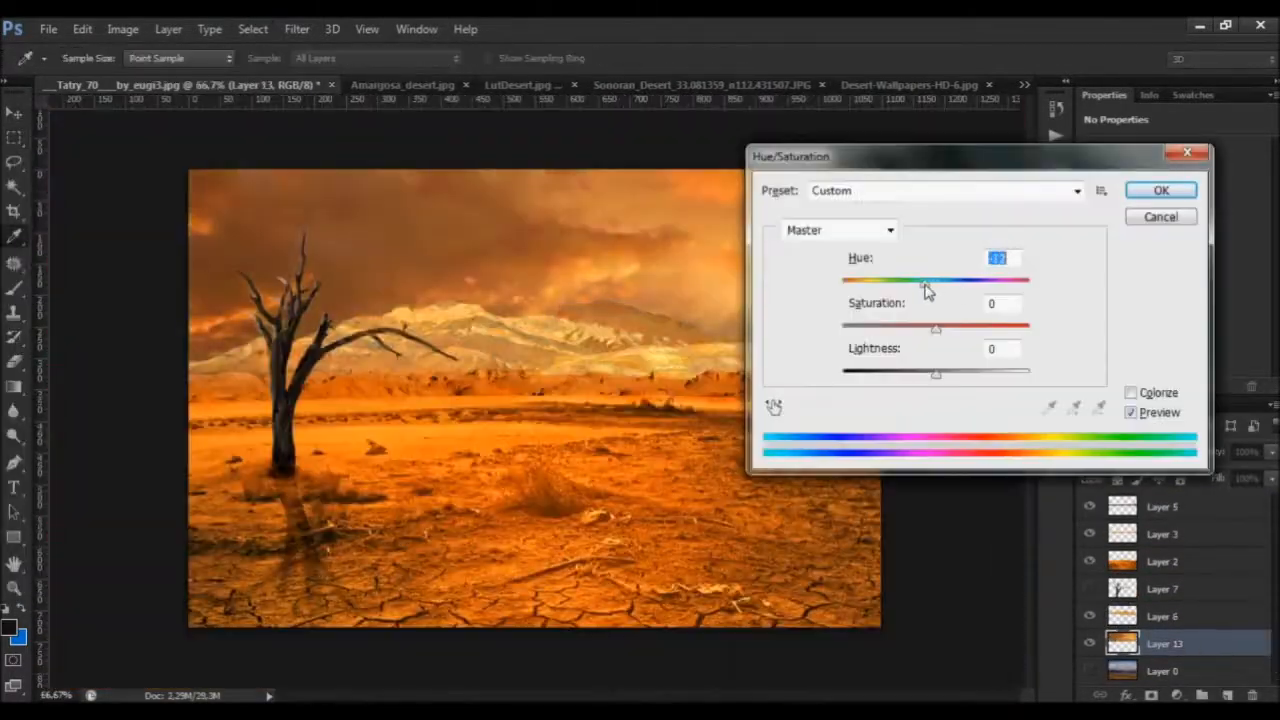
Place and duplicate the parrots, place the birdcage, and darken the sky with Color Overlay
click(1160, 190)
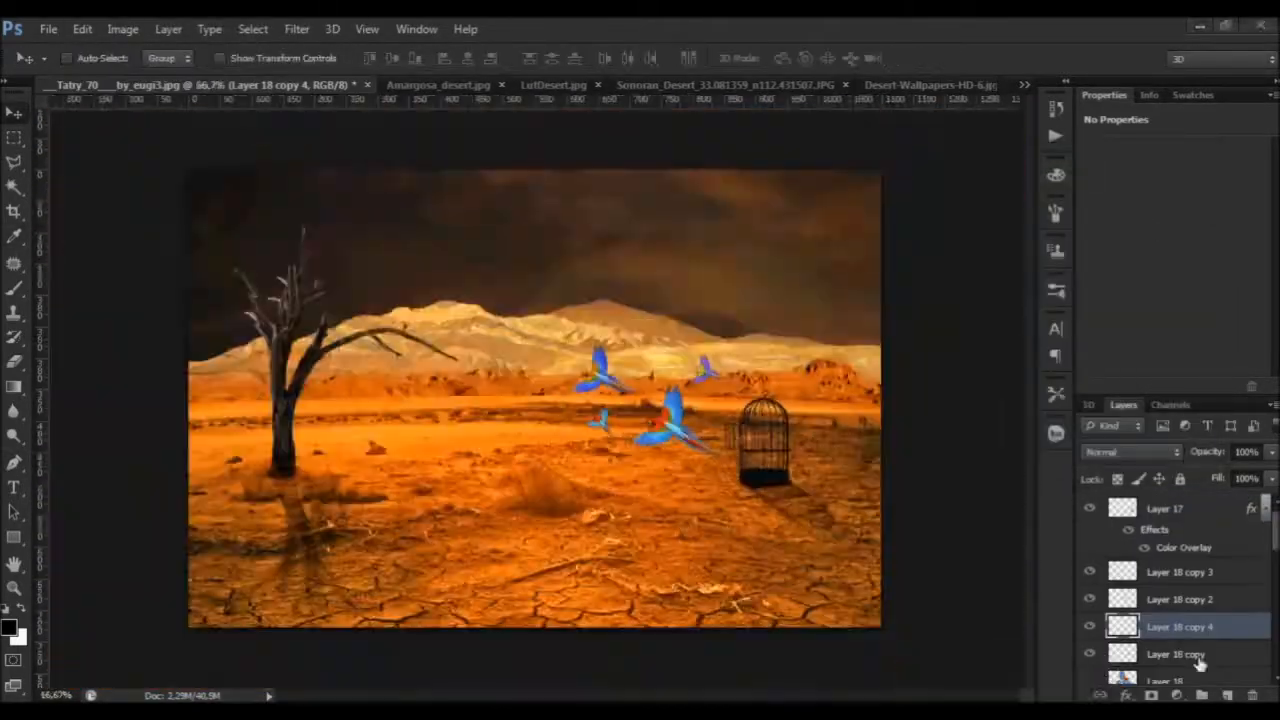
Gaussian-blur one parrot copy, transform the feather copies, and place the walking father and child
click(296, 28)
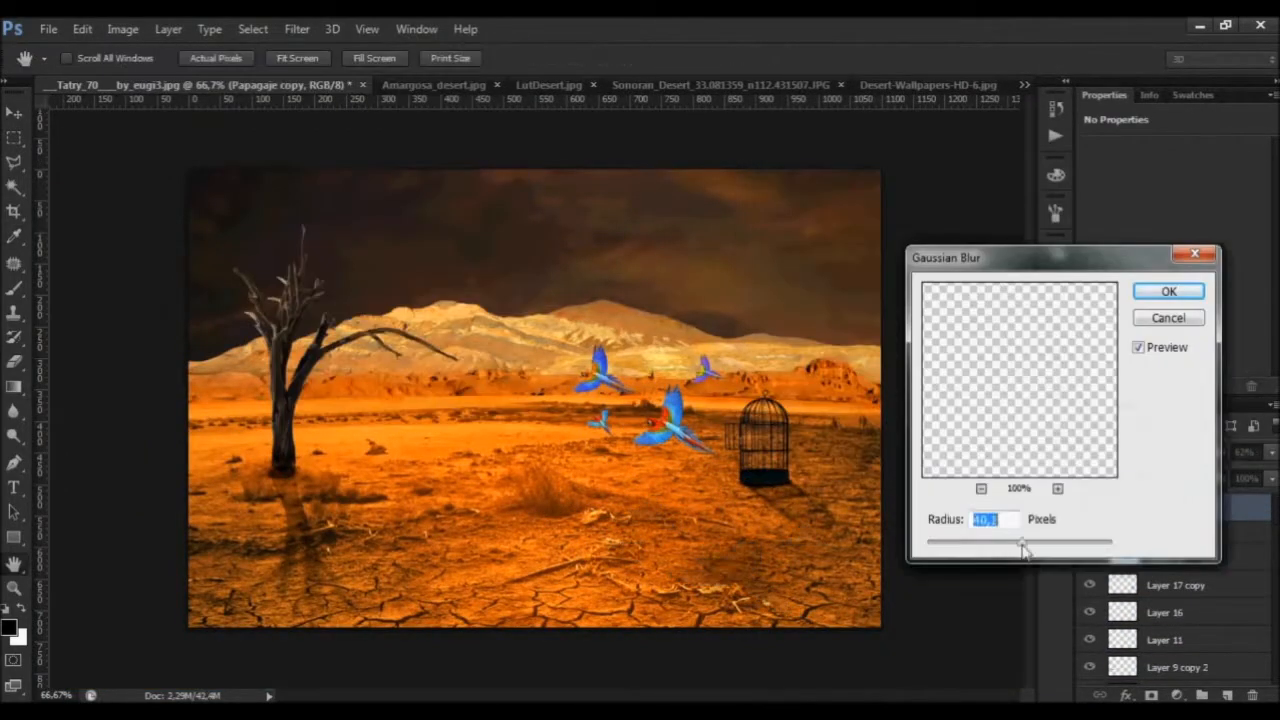
click(1168, 291)
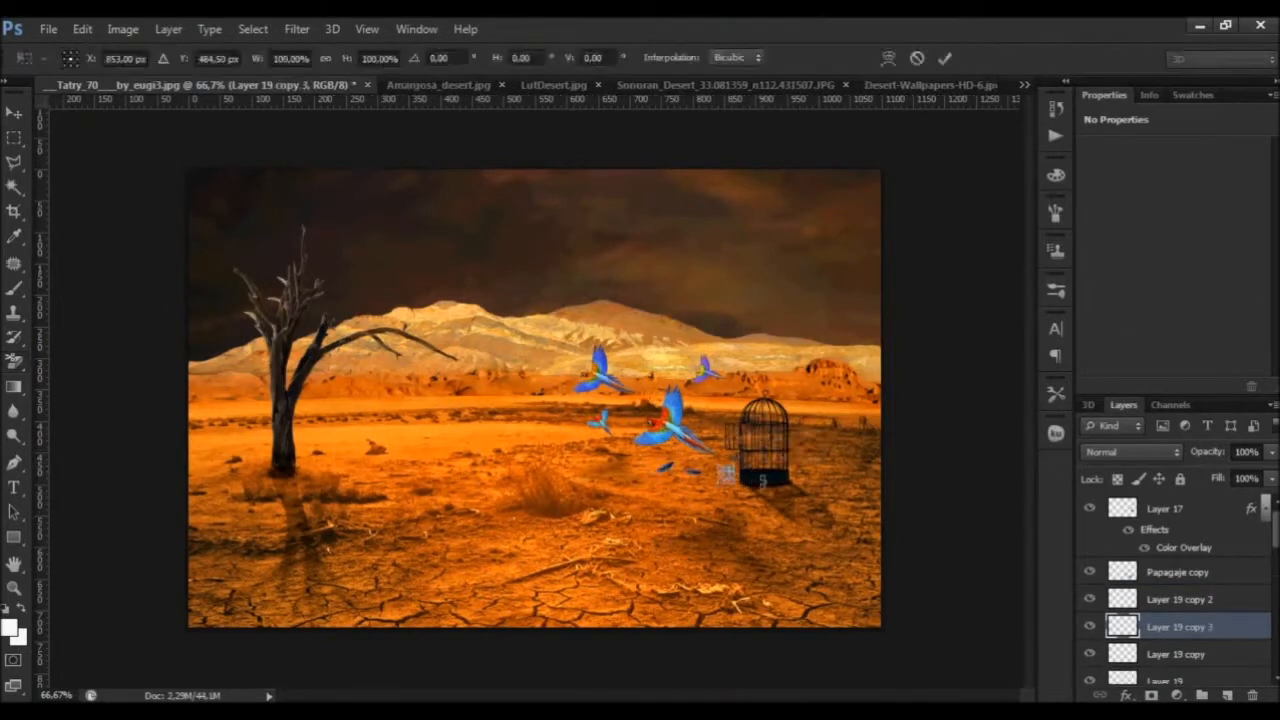
click(897, 84)
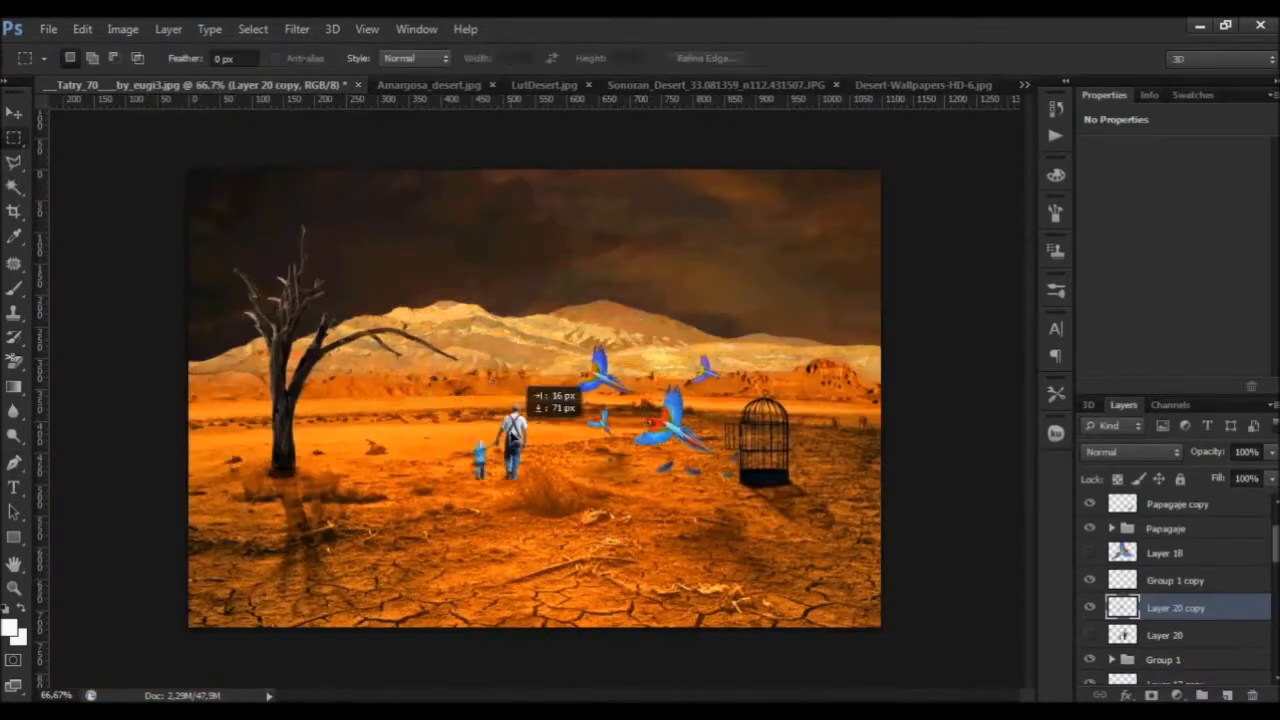
Place and duplicate stone layers along the path, adjust their Hue/Saturation, and begin Save As
click(855, 84)
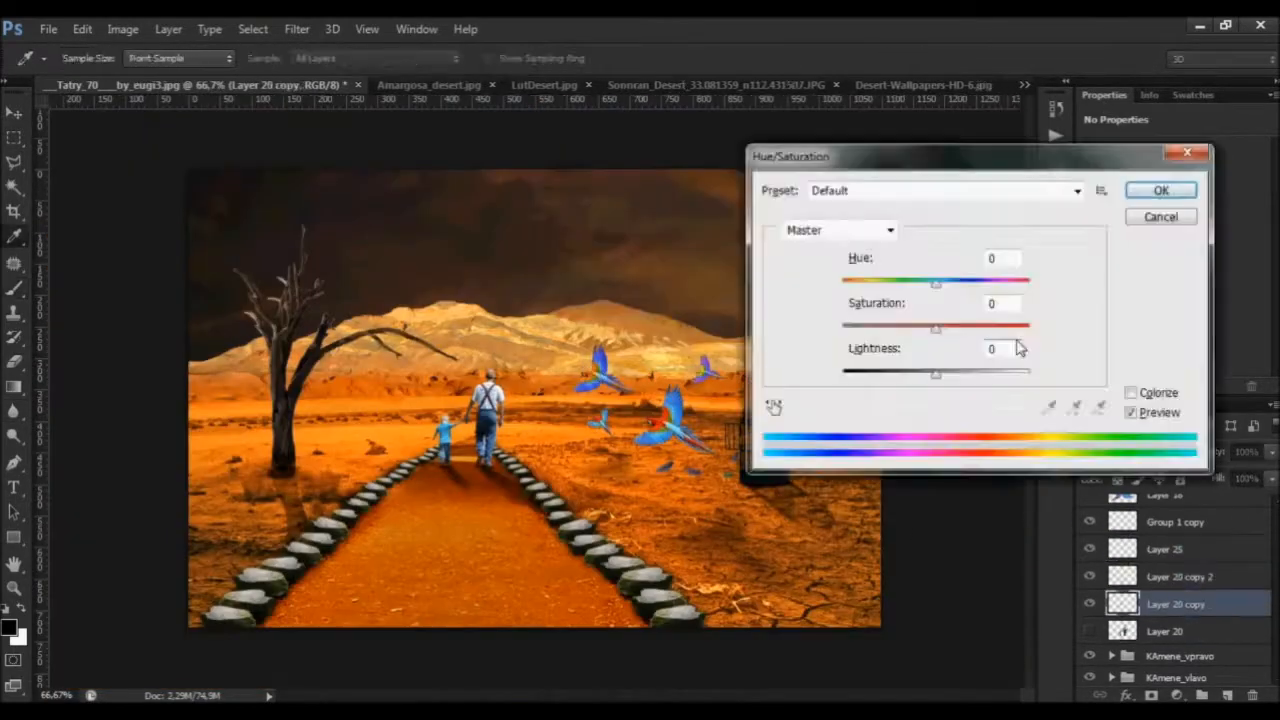
click(1160, 190)
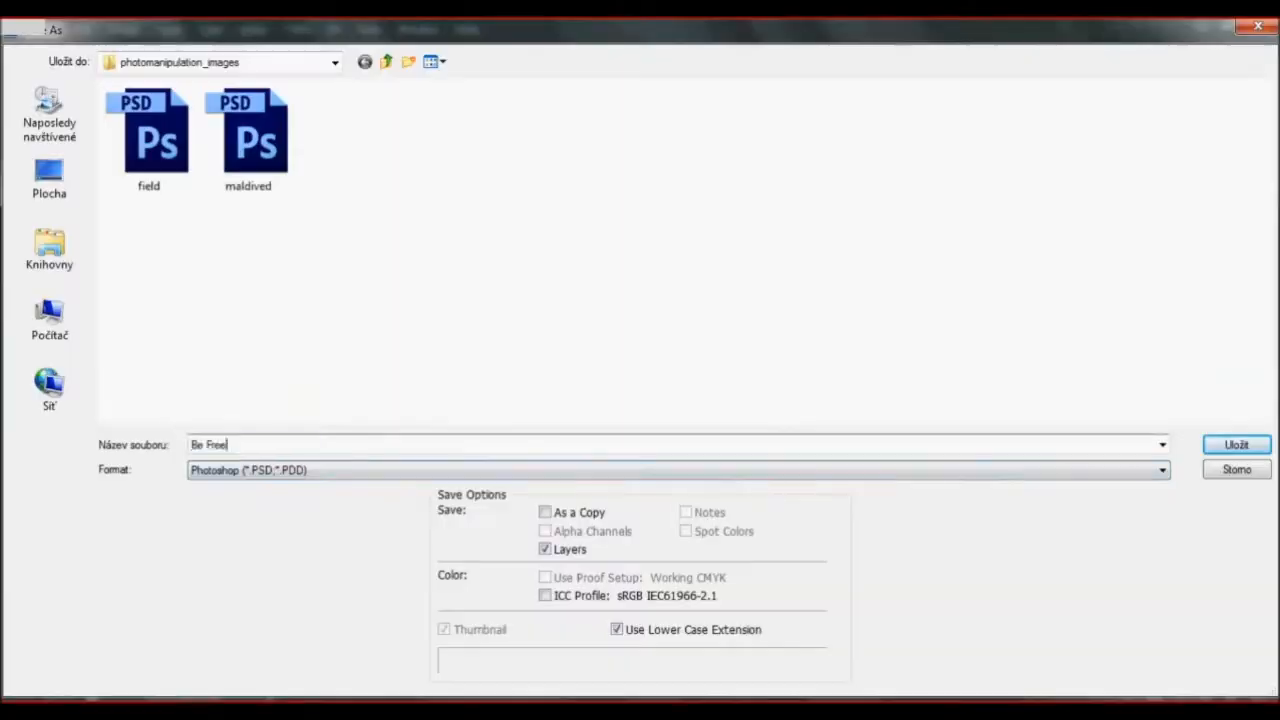
Save as Be Free.psd, paint a soft-brush sun on Layer 26, and view WMH-LensFlare-35.jpg
click(1236, 444)
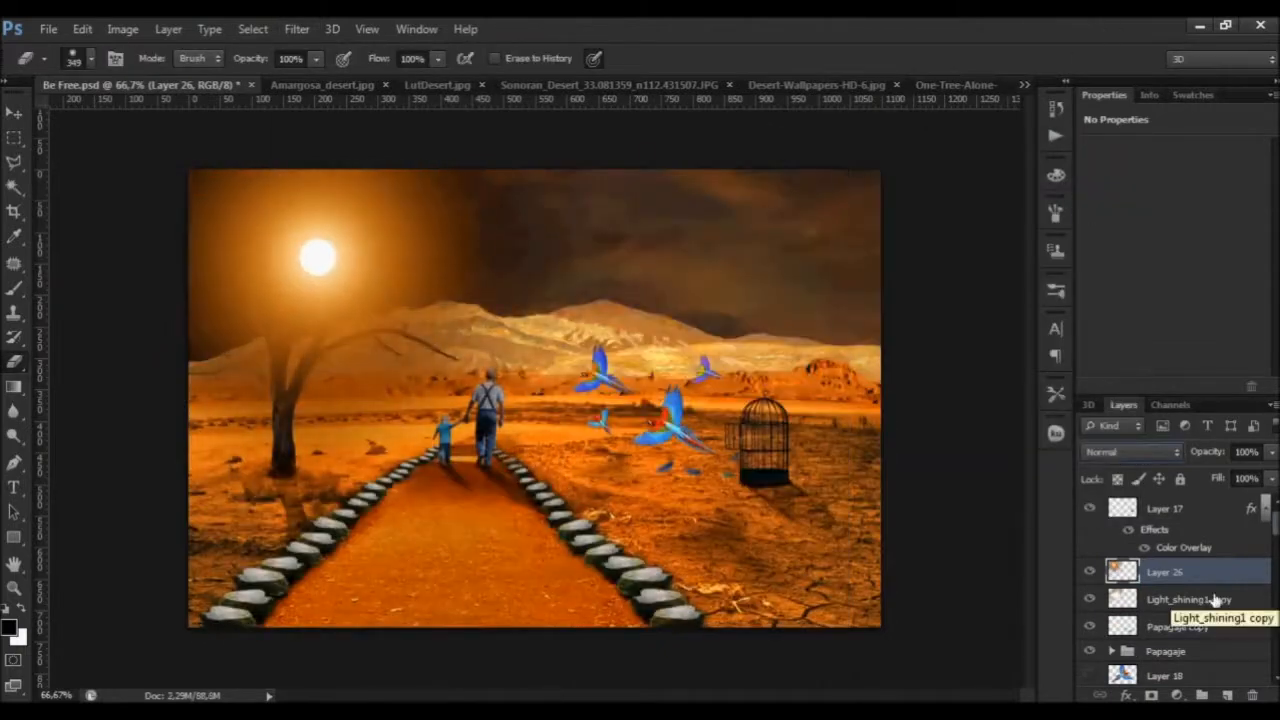
click(875, 84)
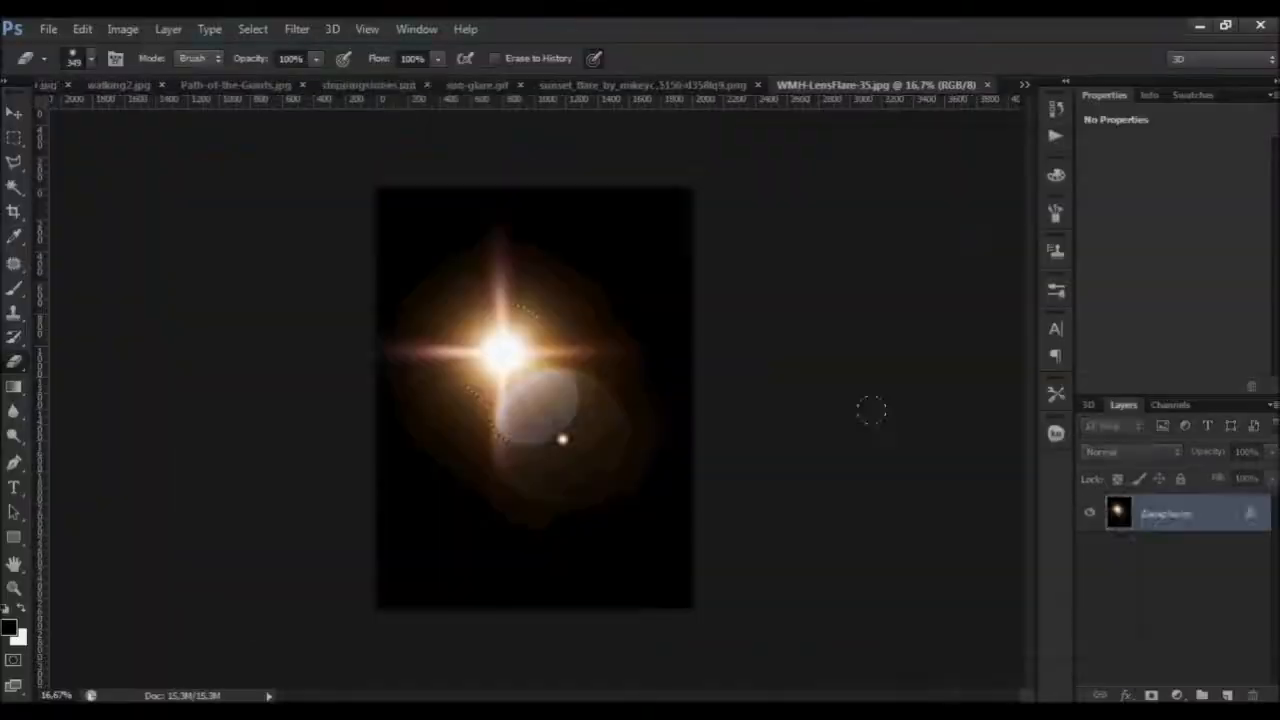